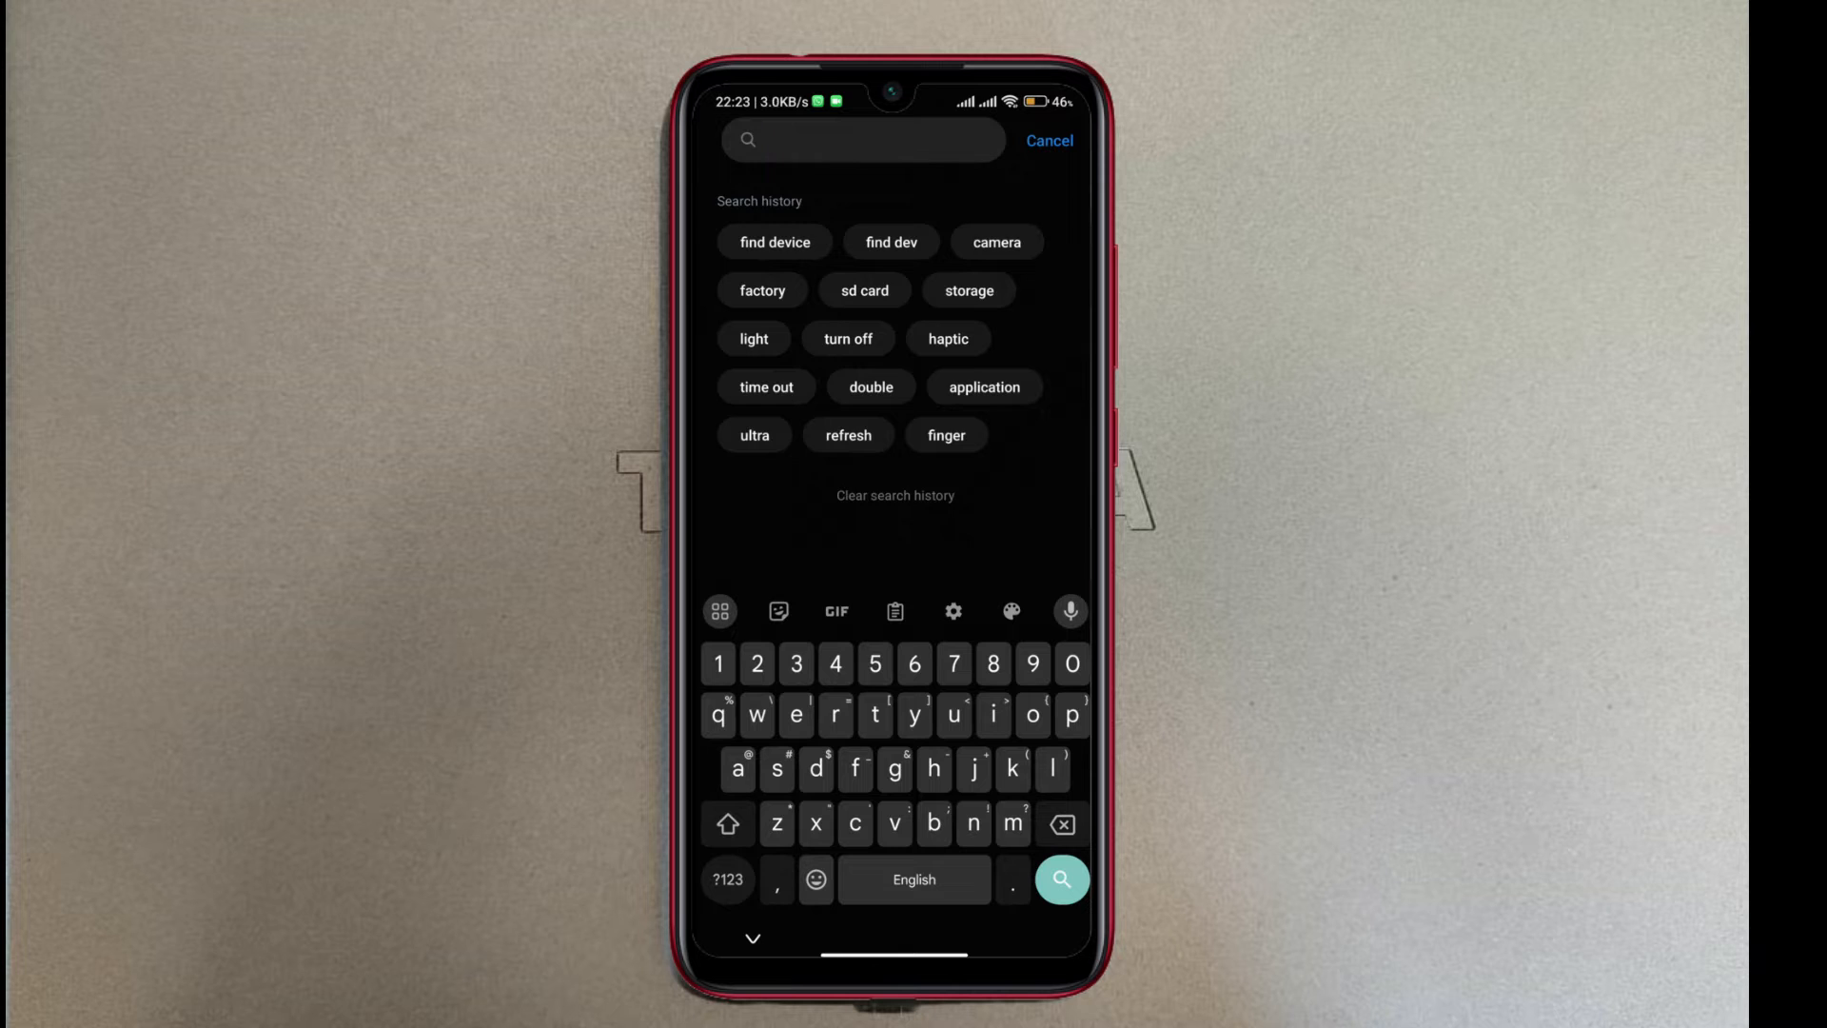
# - Search Settings for "find" and open the Find device result
pyautogui.write('find')
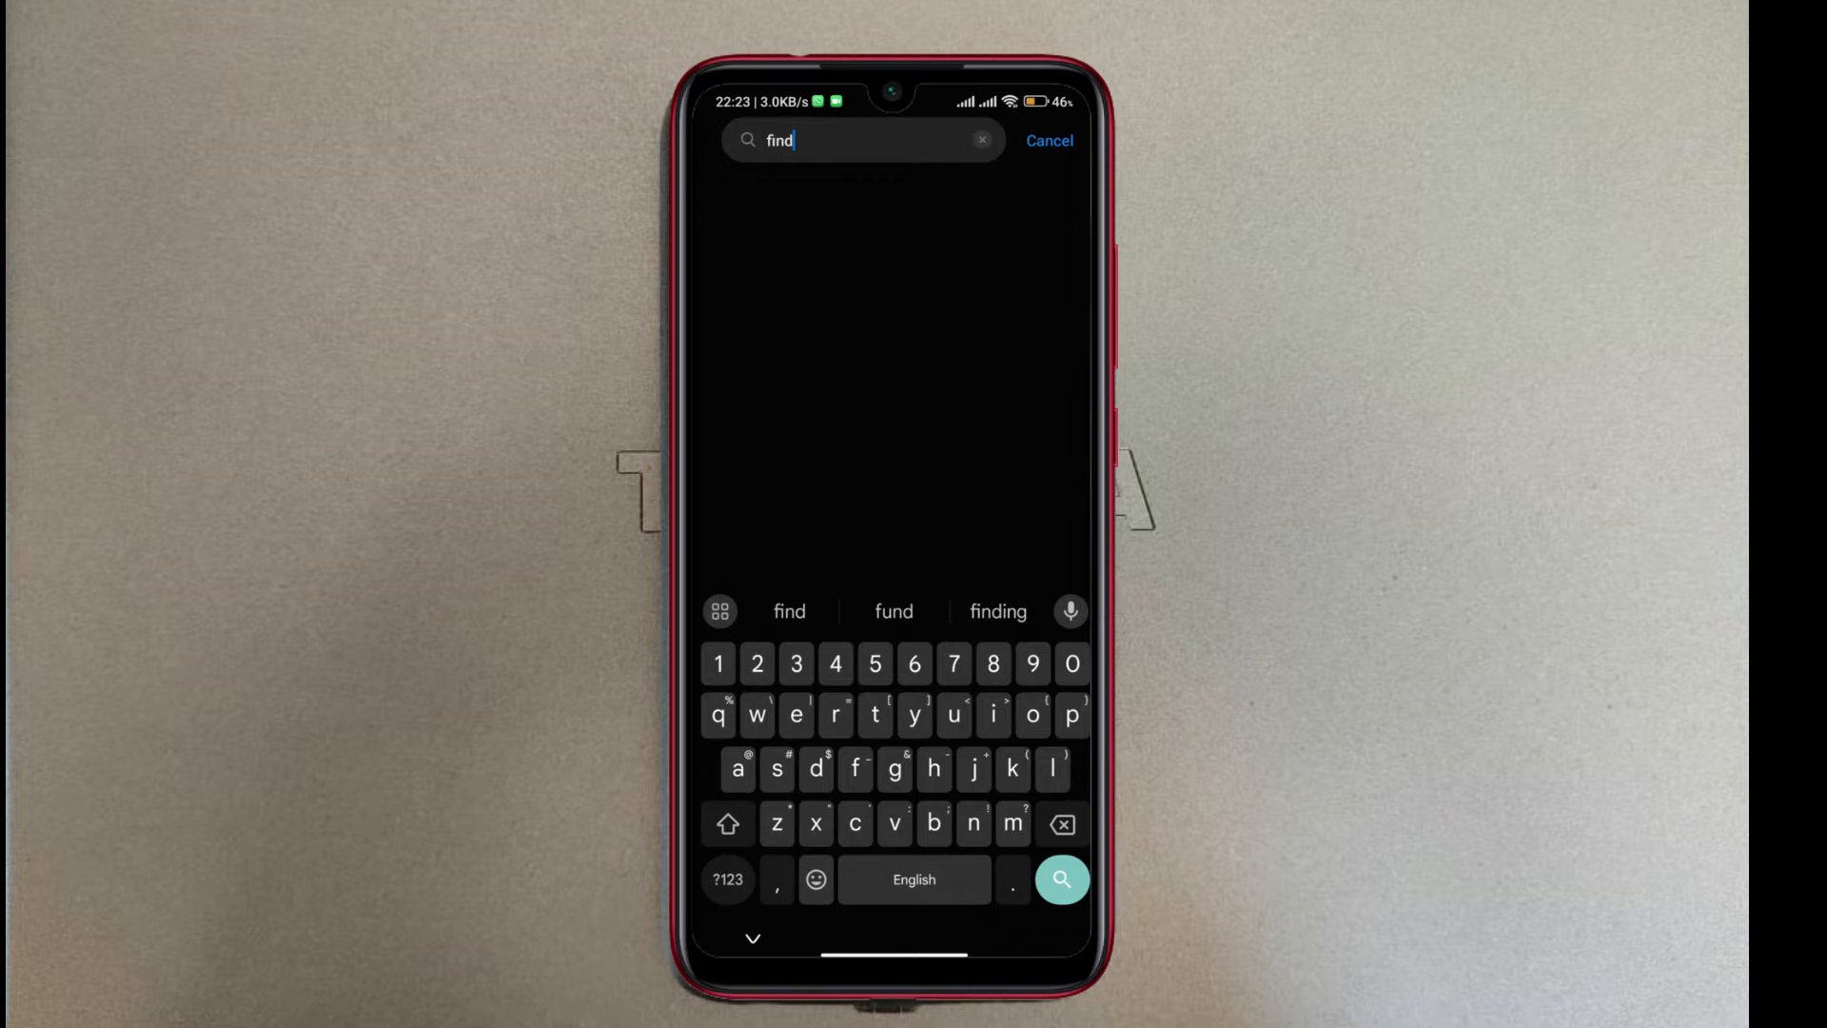
pyautogui.click(1059, 879)
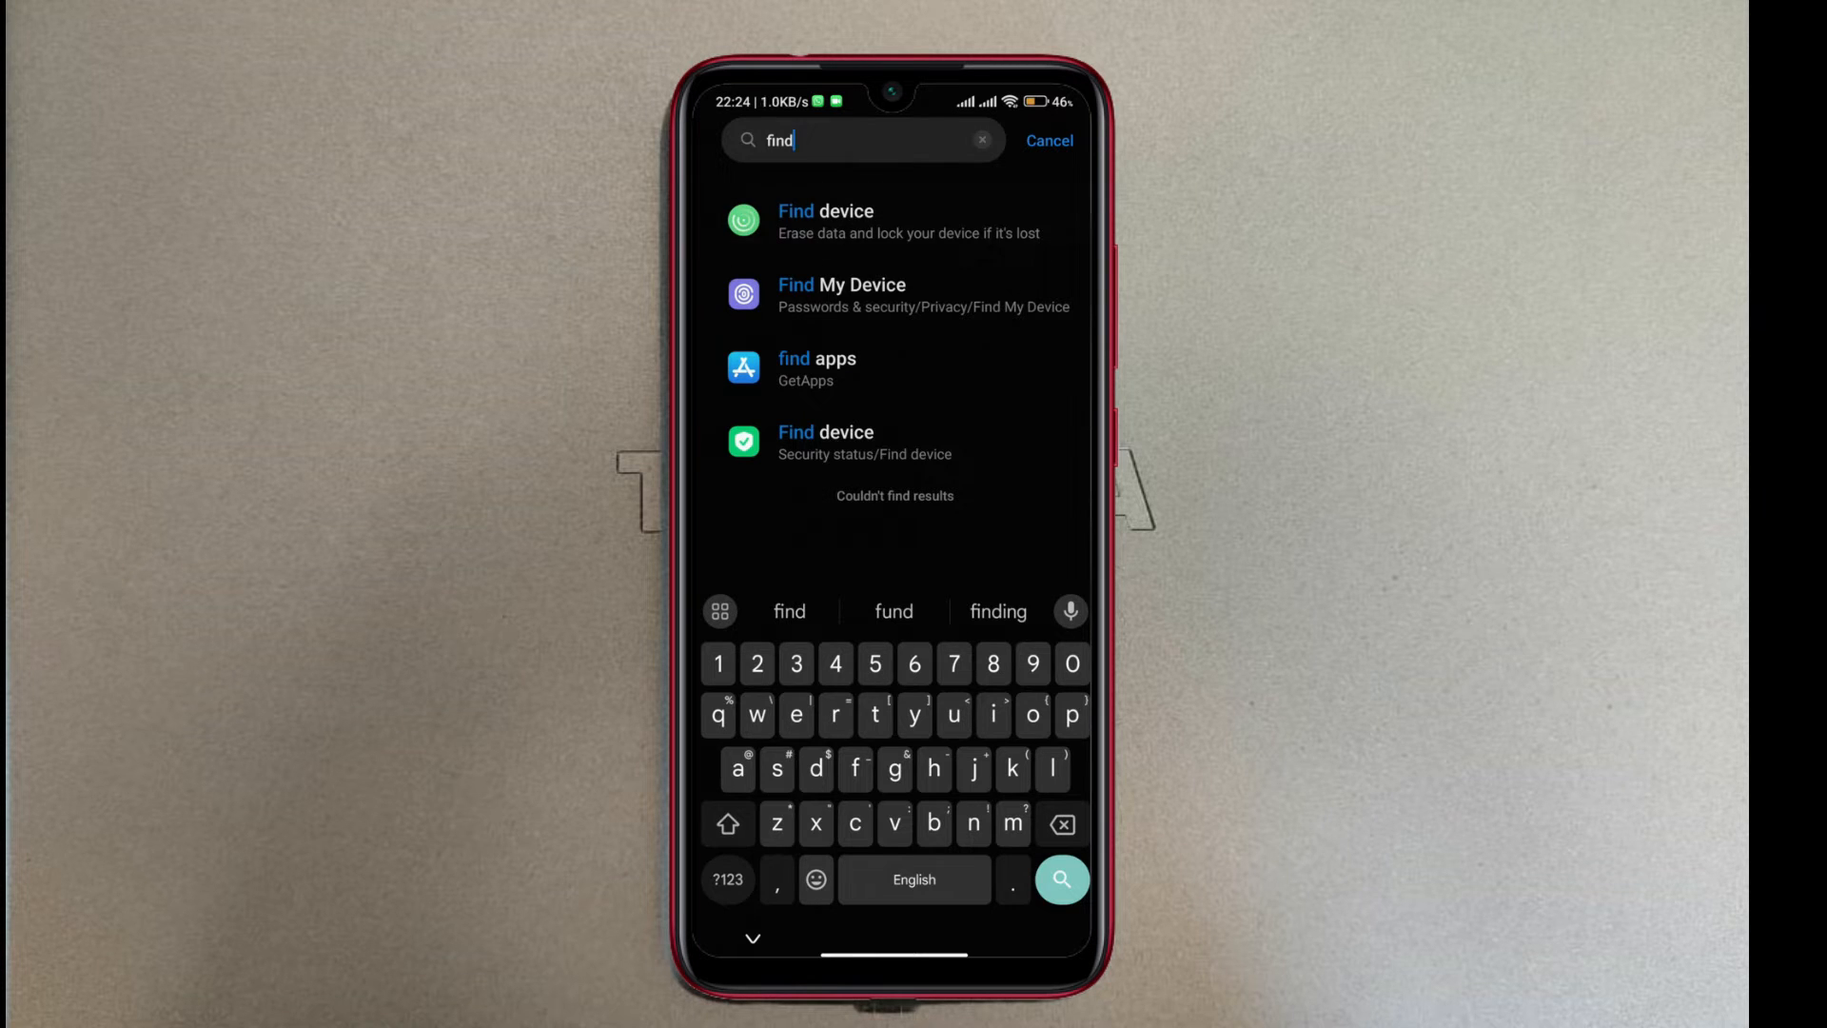
pyautogui.click(825, 222)
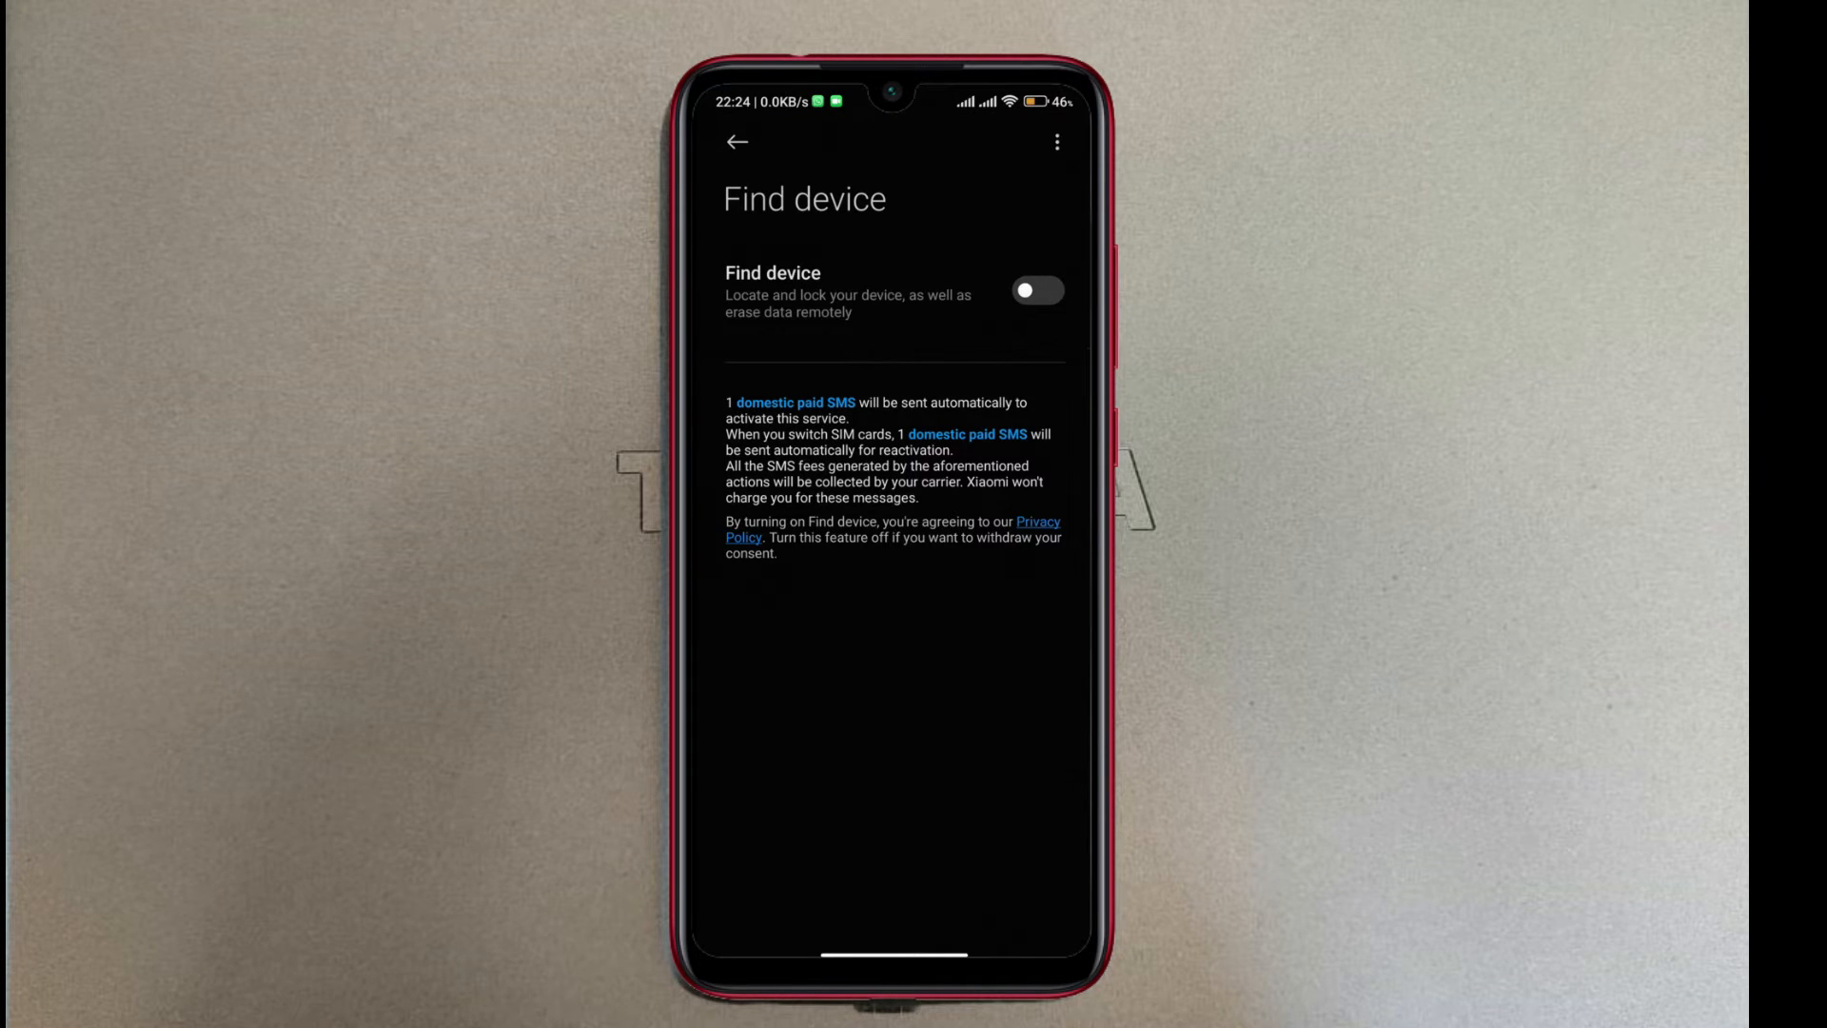
# - Switch on the Find device toggle
pyautogui.click(1036, 290)
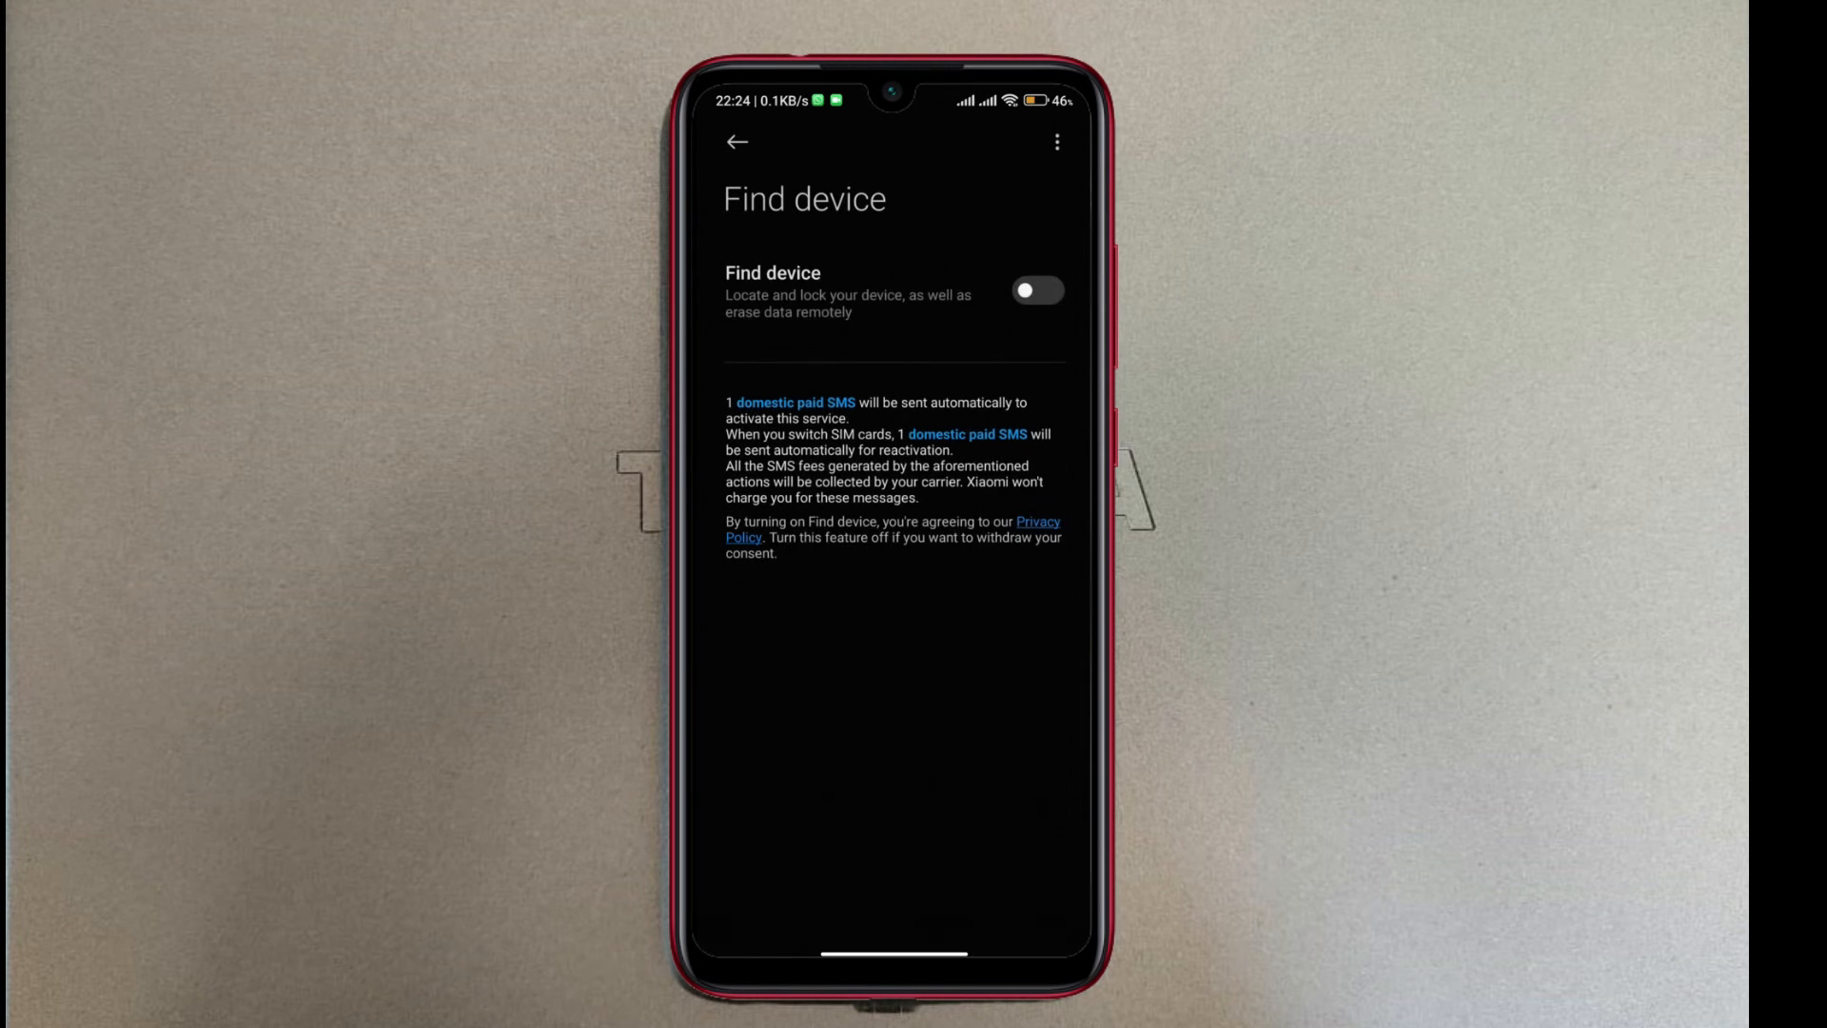
pyautogui.click(1037, 290)
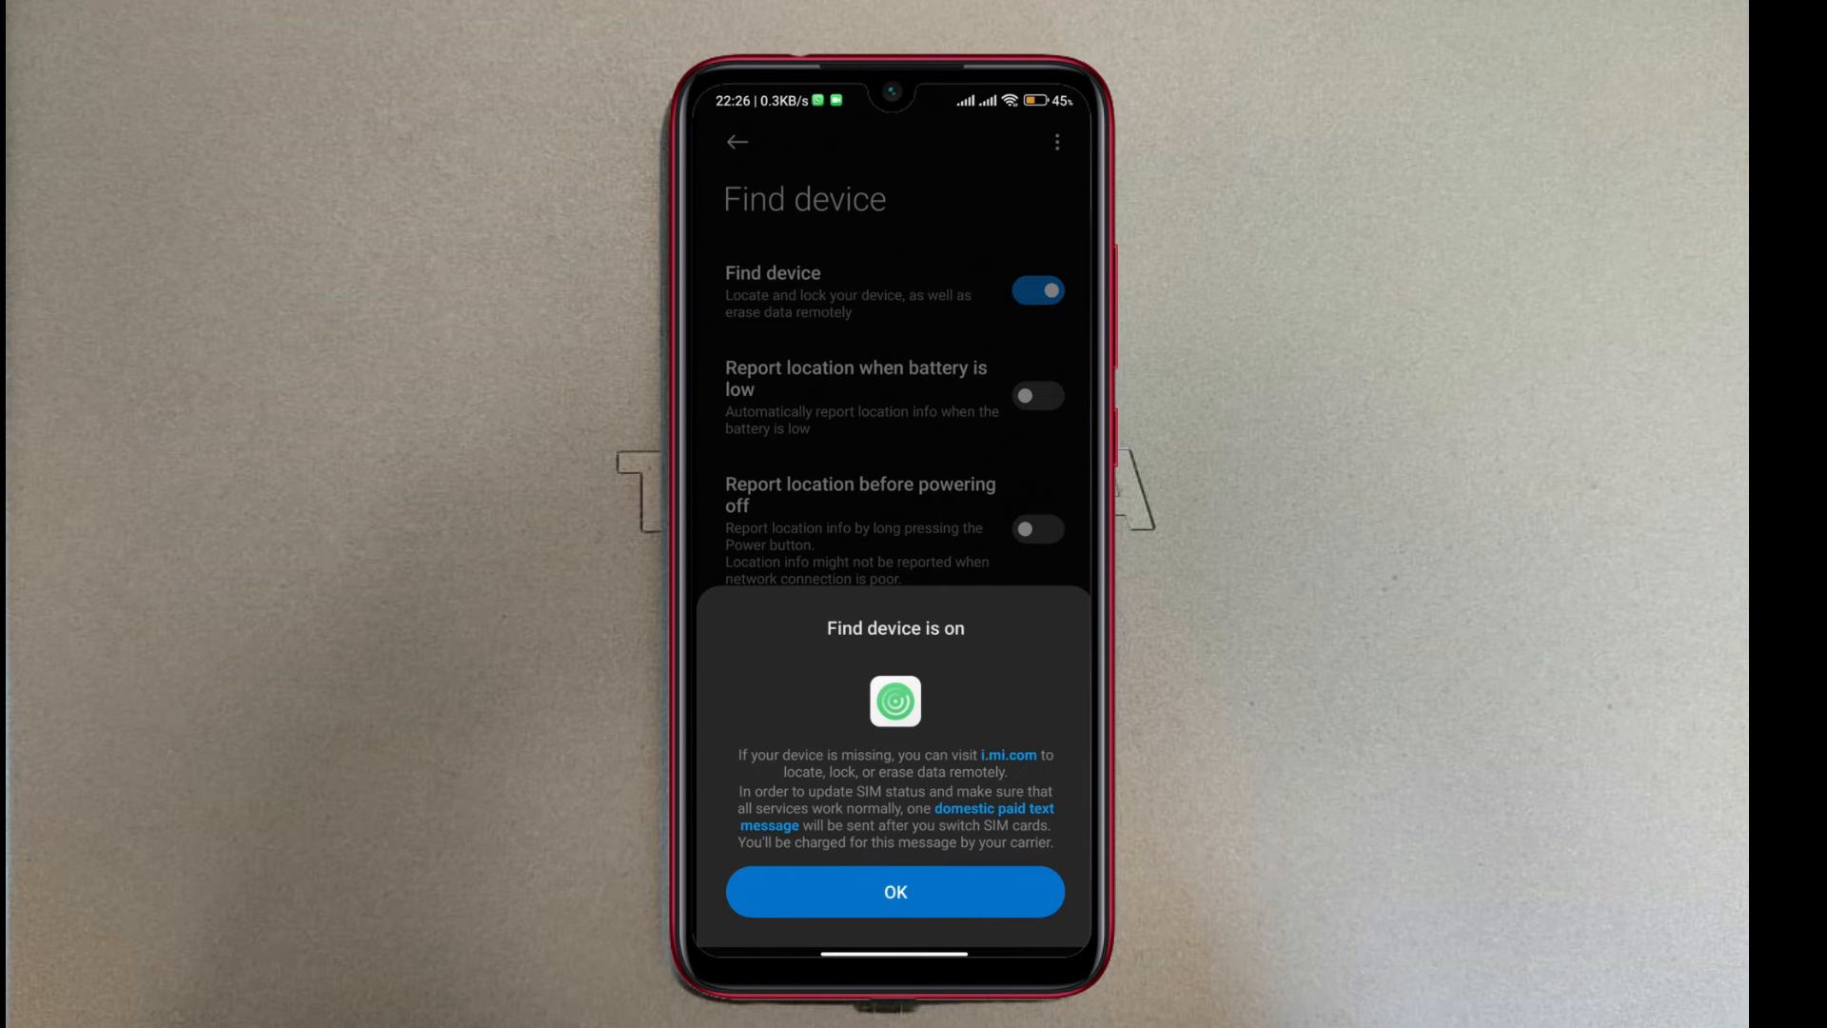
# - Follow the i.mi.com link in the 'Find device is on' dialog to the browser
pyautogui.click(893, 892)
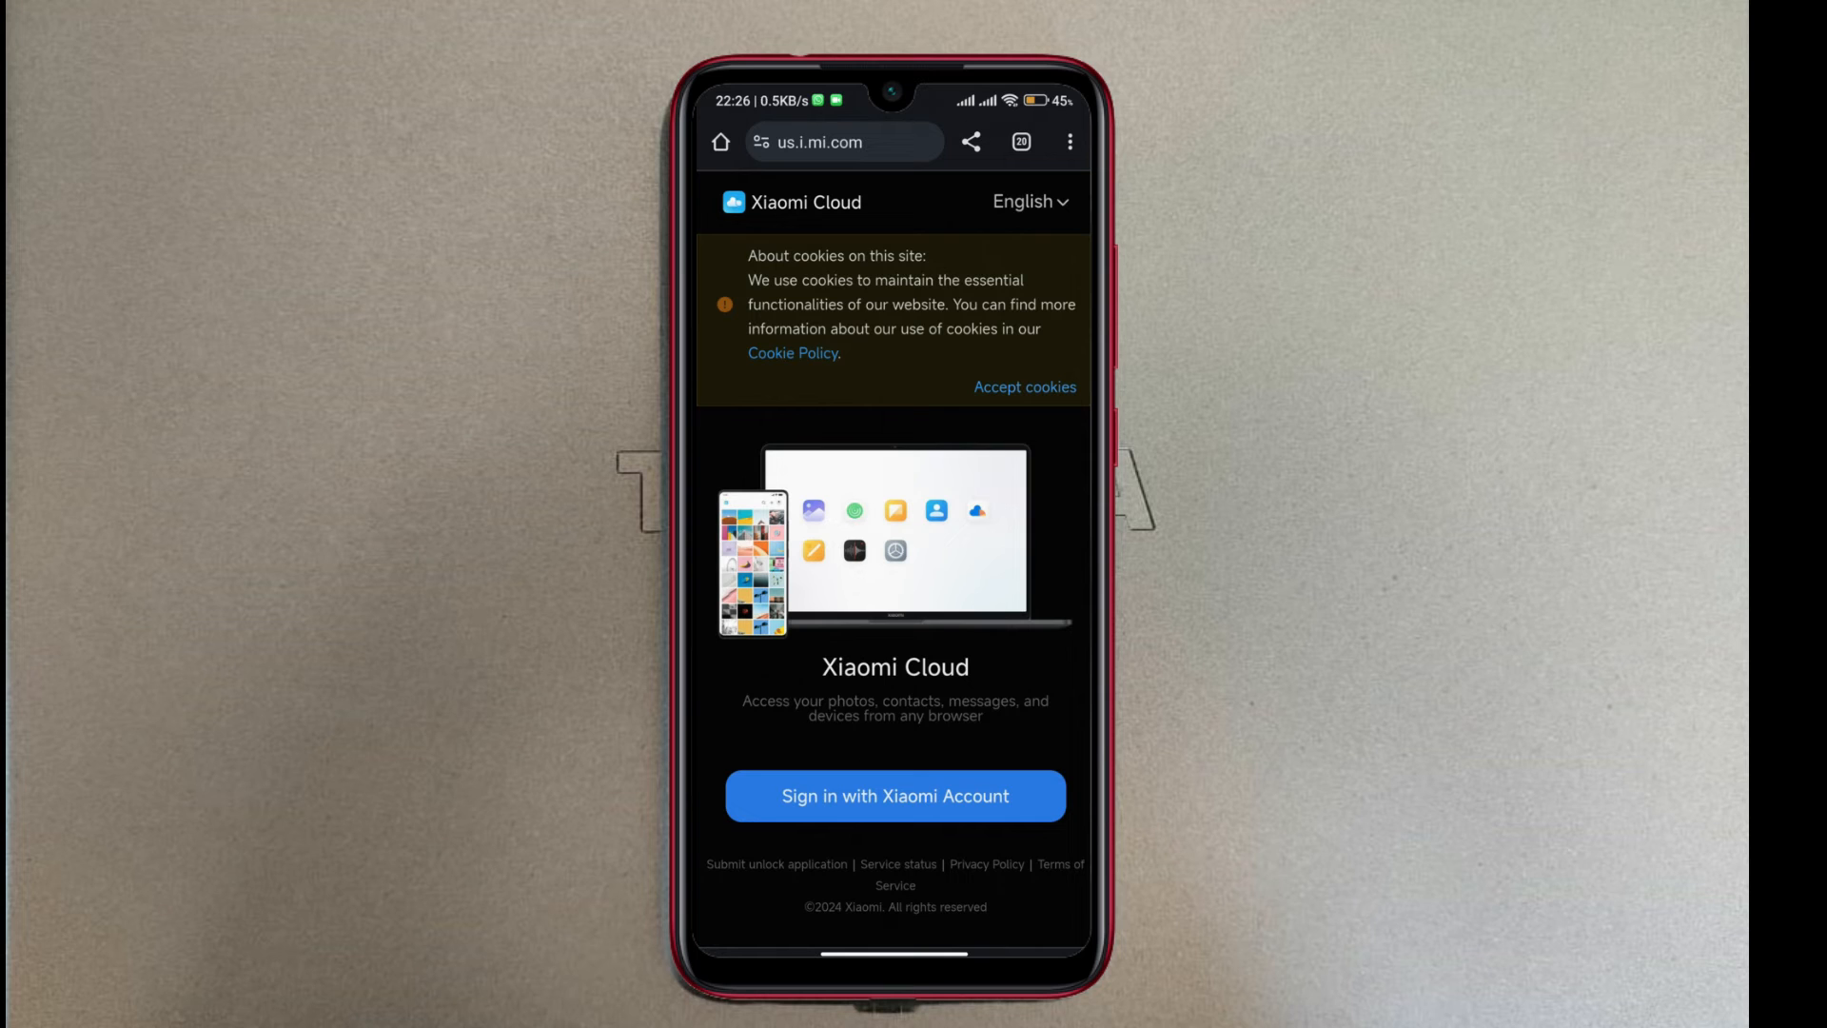
# - Sign in to Xiaomi Cloud using the saved Xiaomi account credentials
pyautogui.click(893, 795)
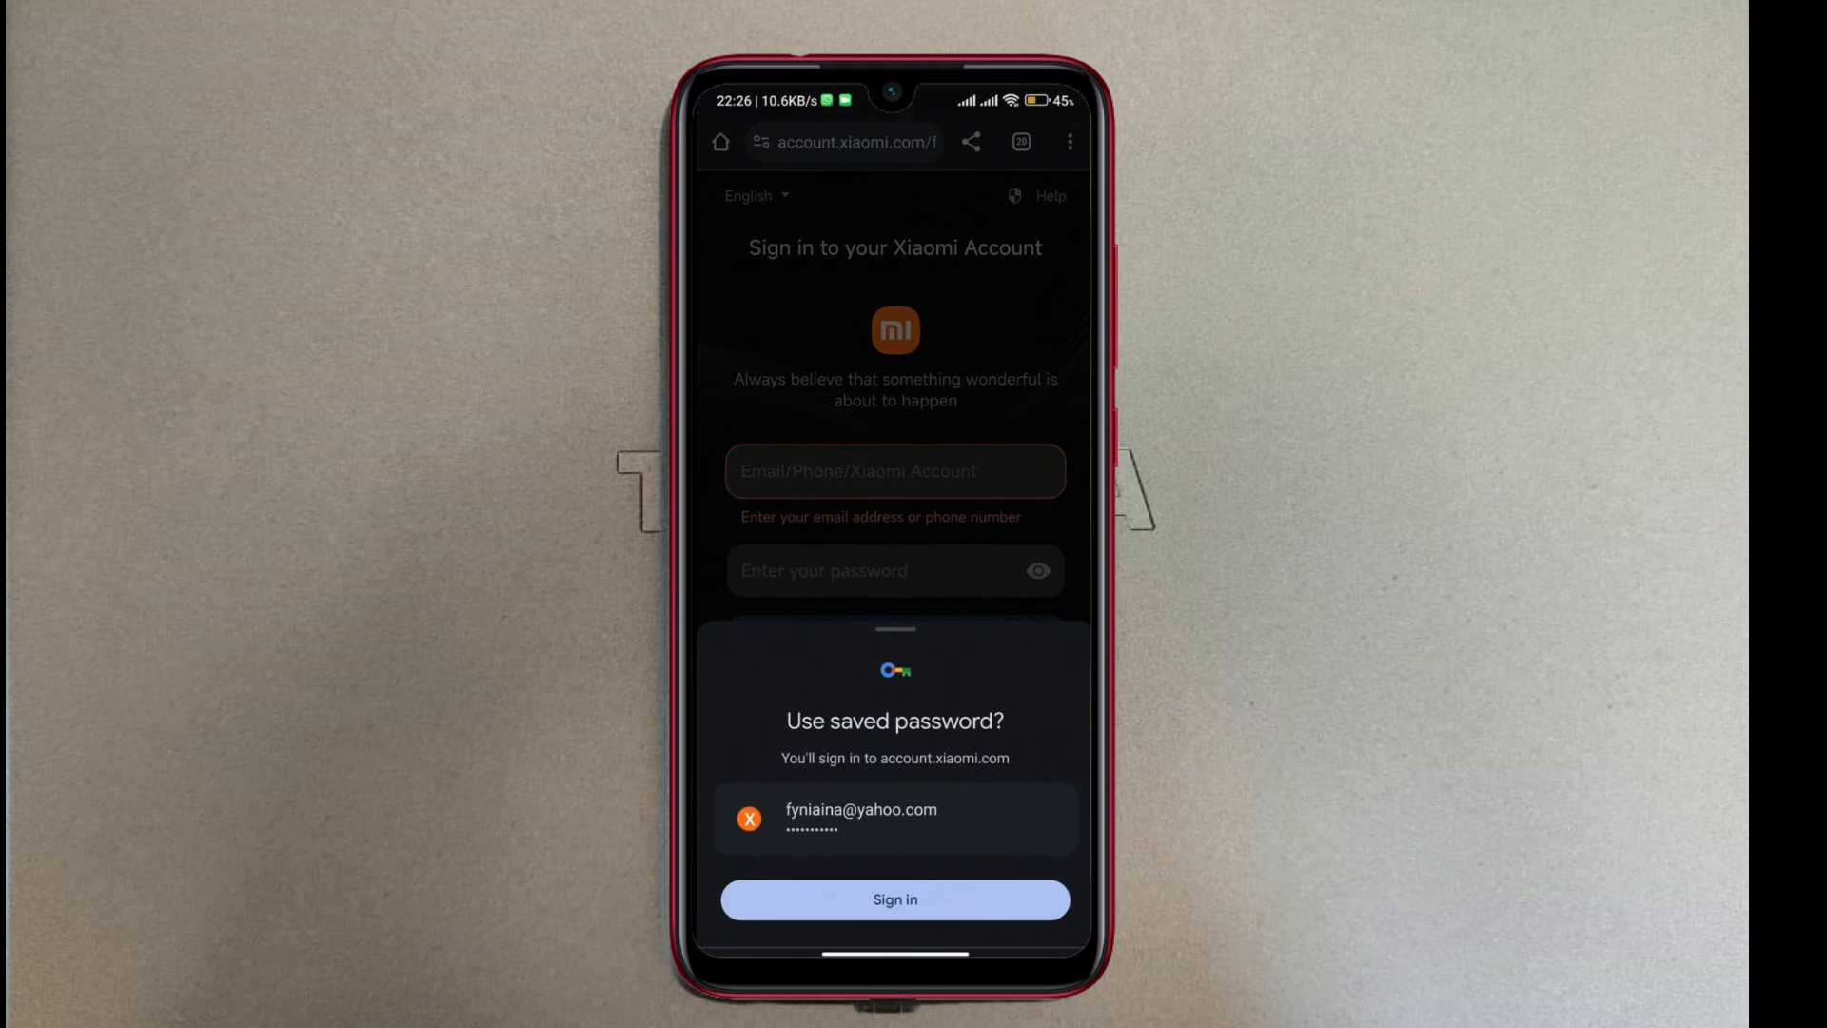
pyautogui.click(894, 899)
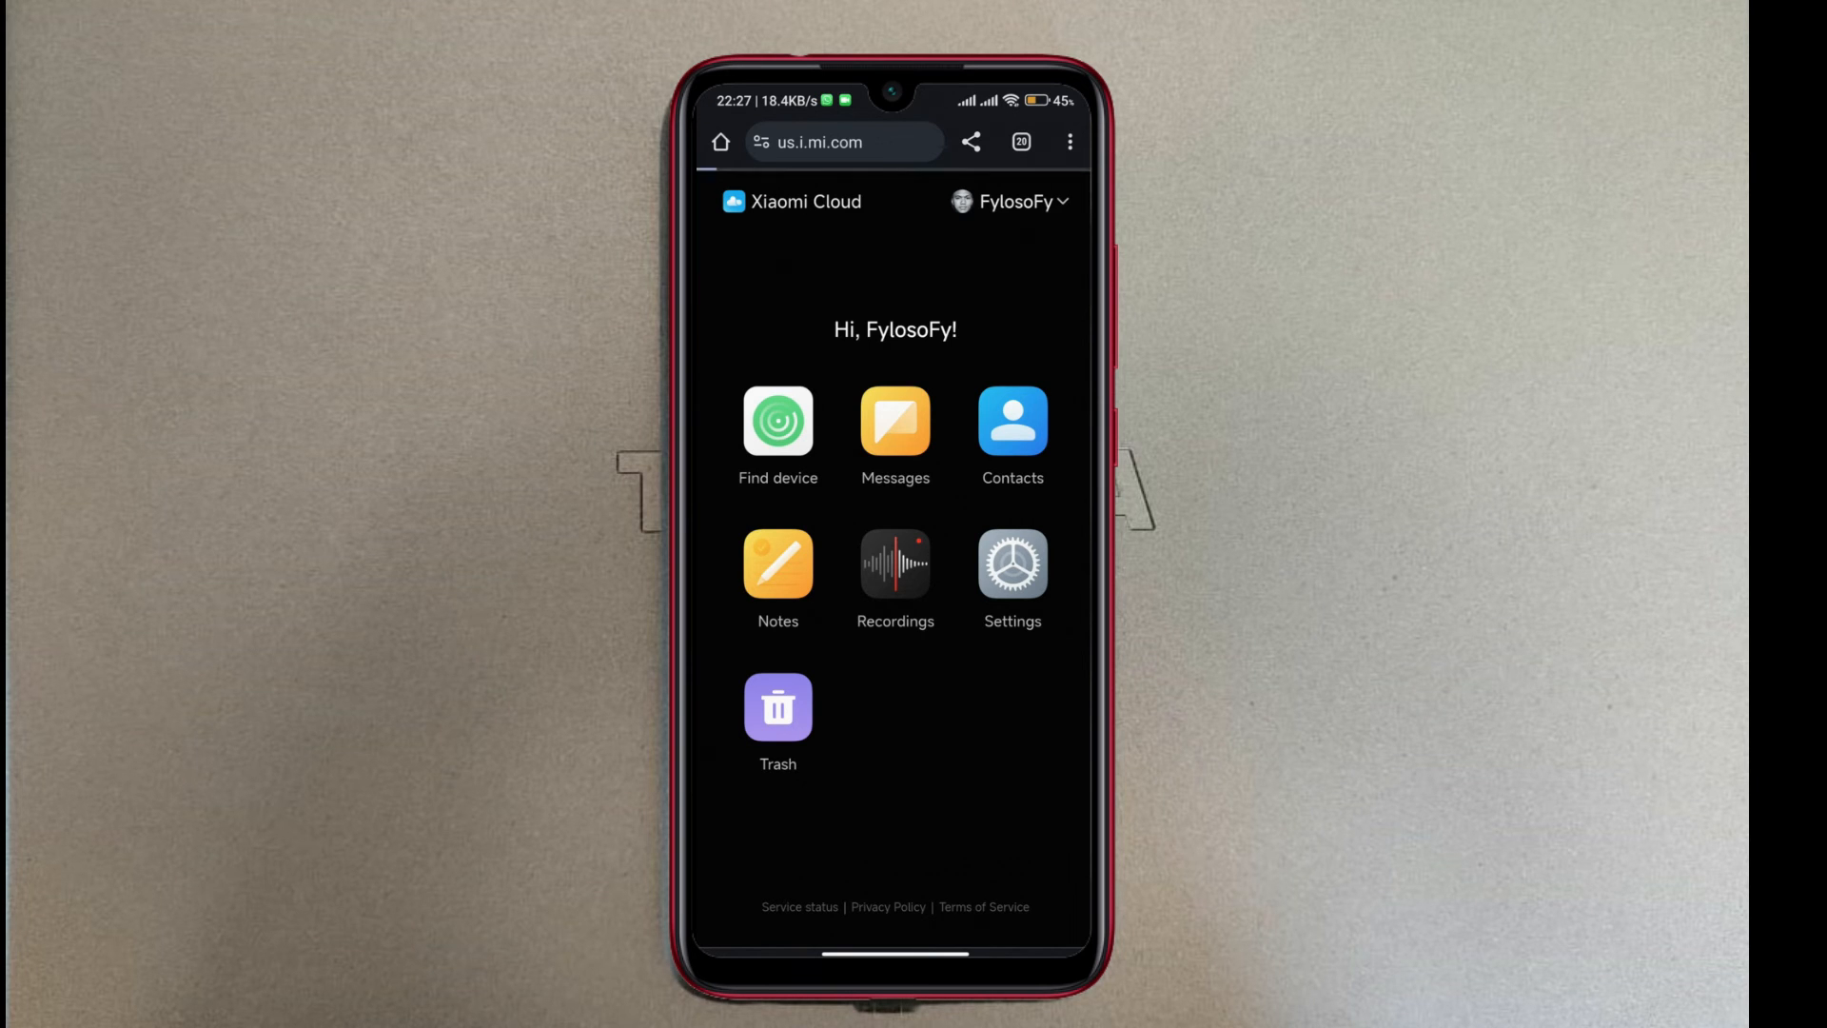
# - Open Find device, select Redmi Note 11 Pro, zoom the map, and show more options
pyautogui.click(777, 422)
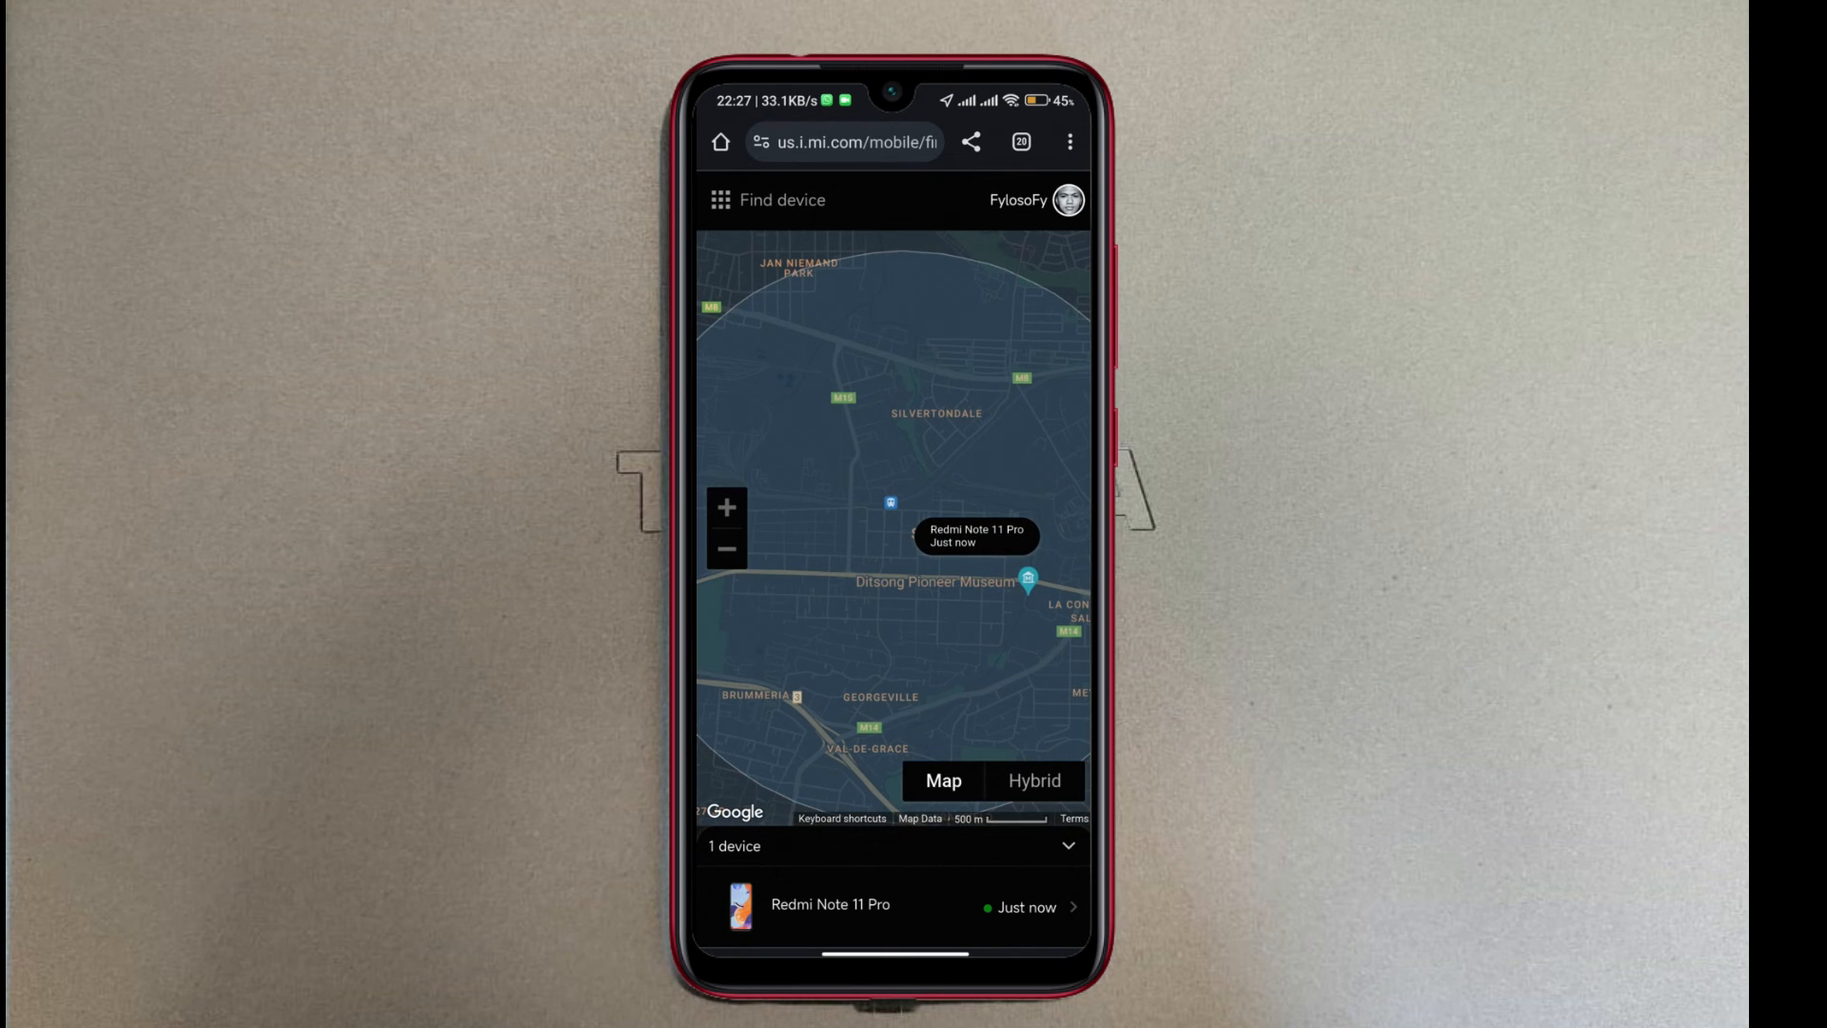
pyautogui.click(886, 904)
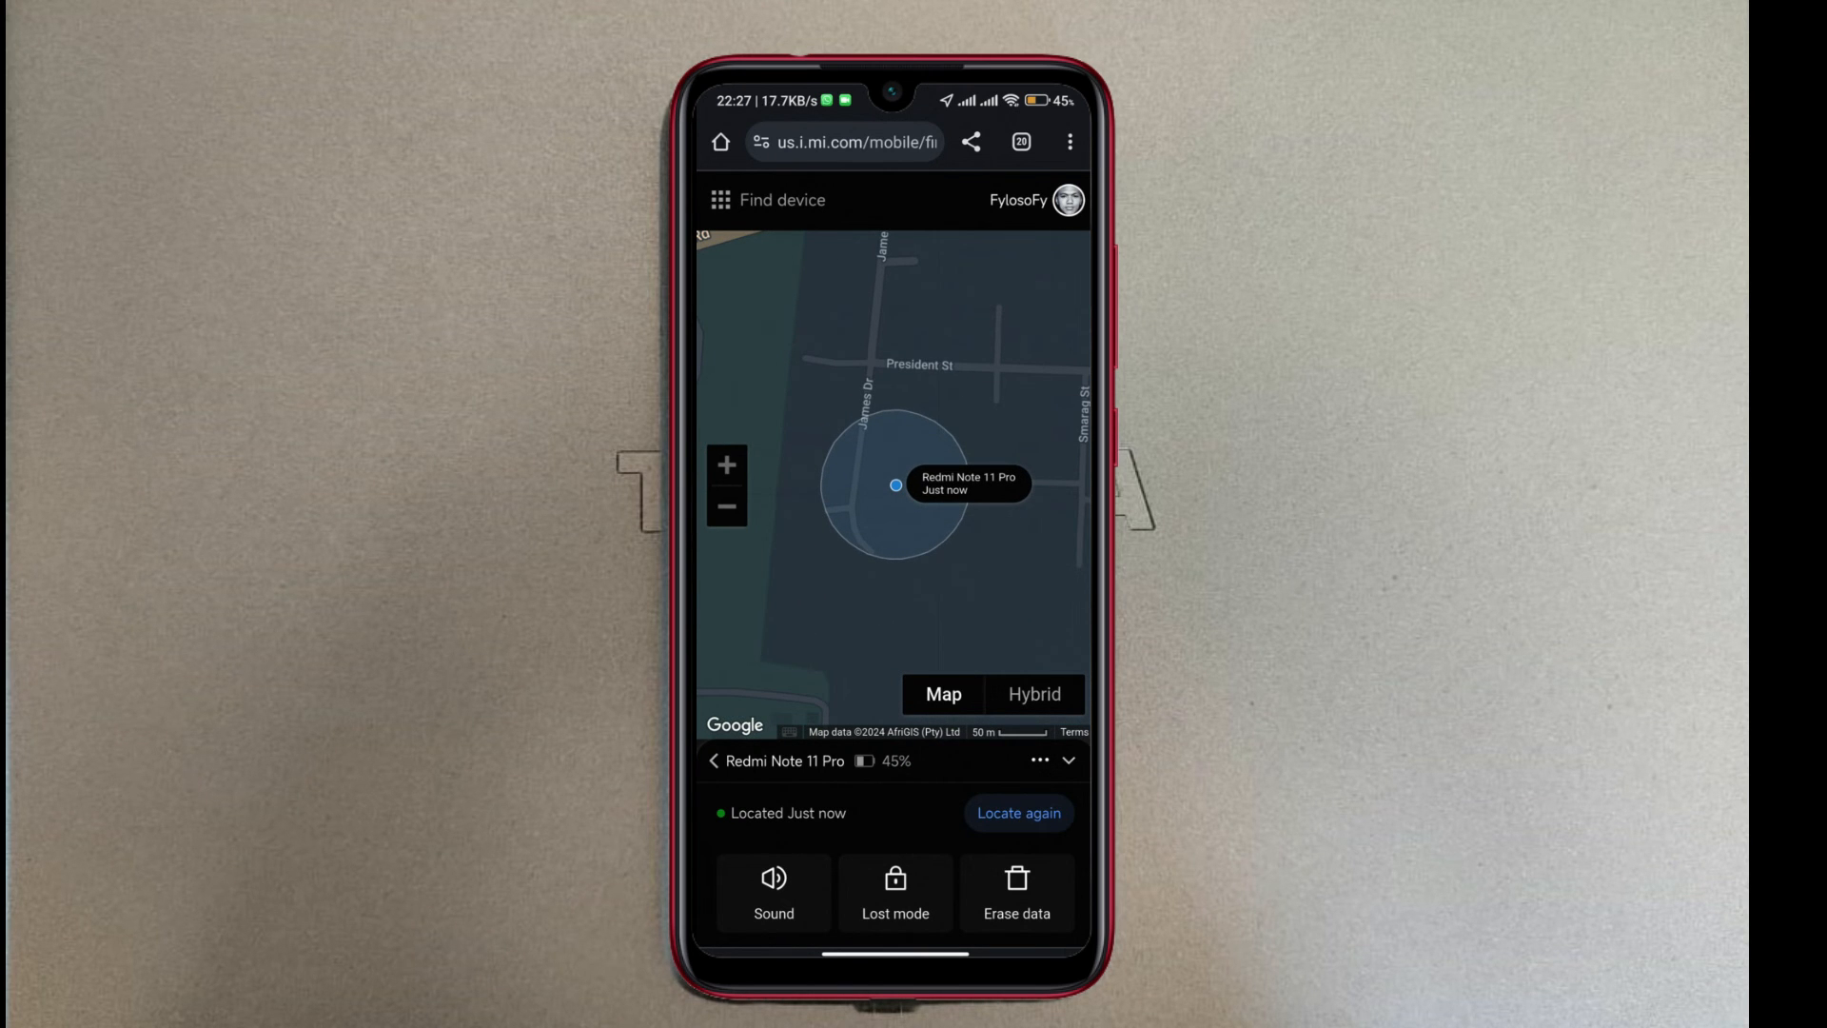
pyautogui.click(726, 465)
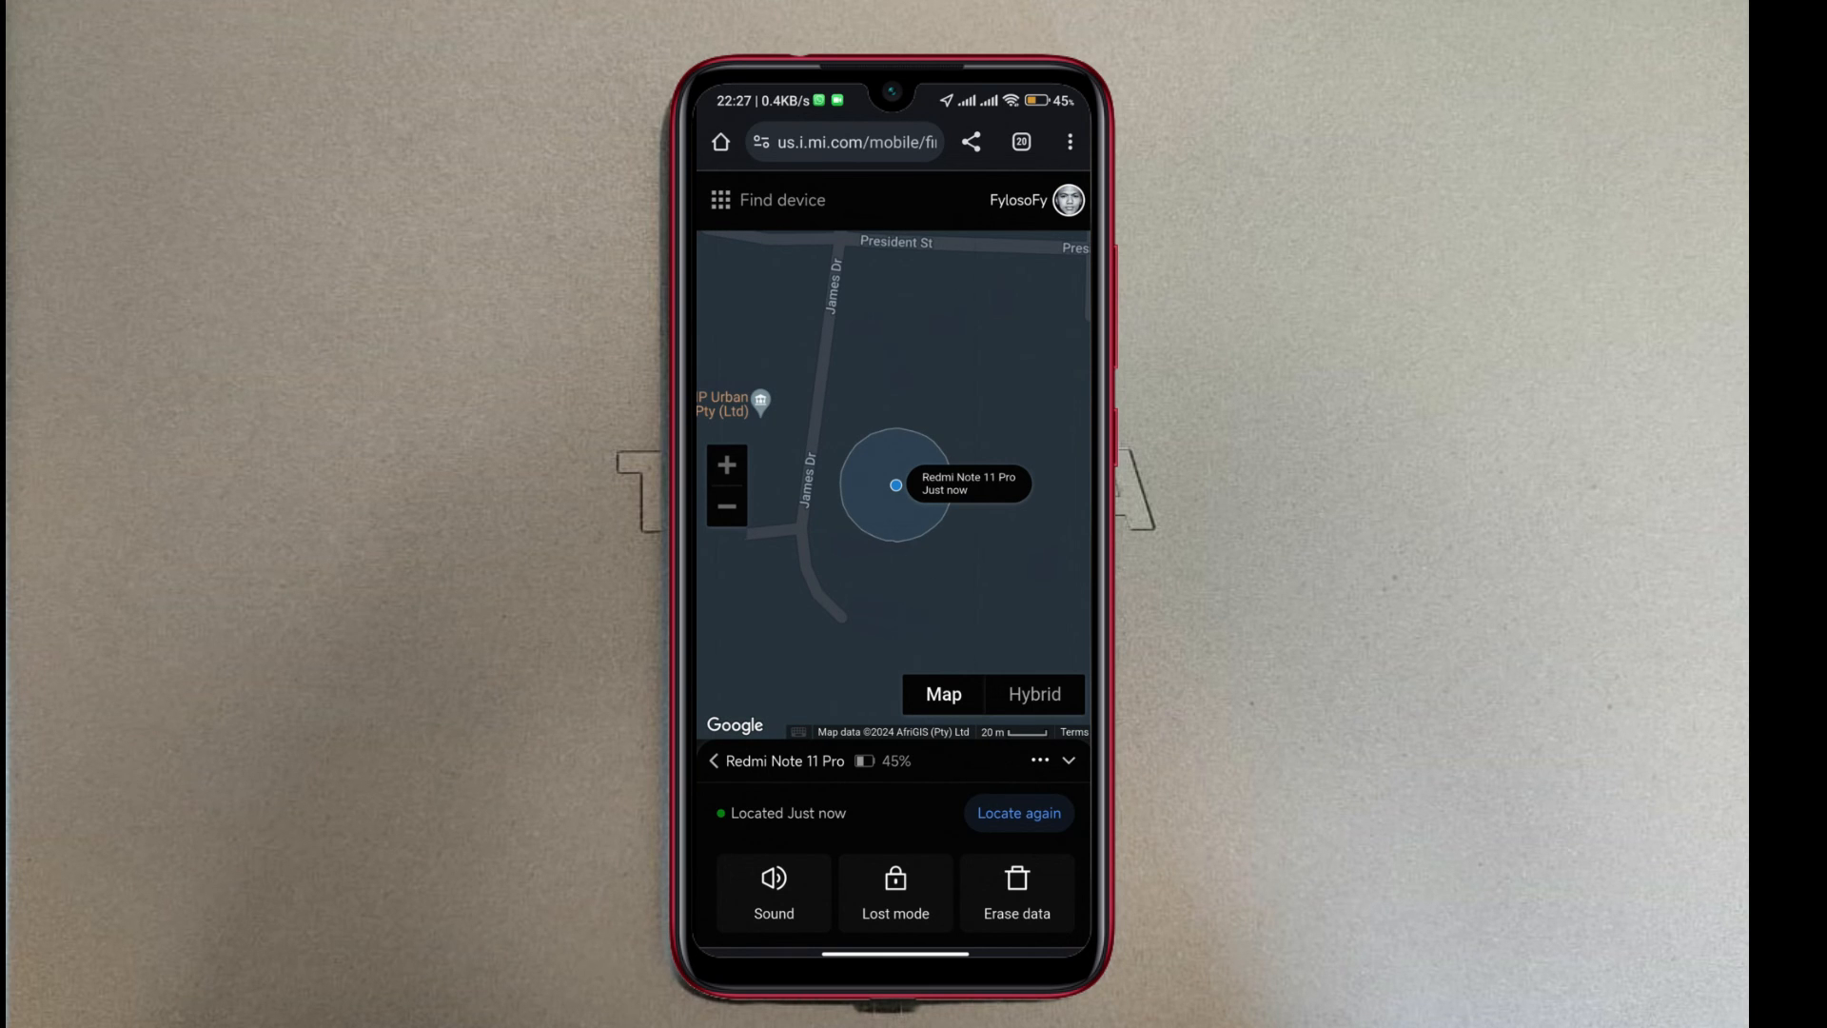
pyautogui.click(1042, 762)
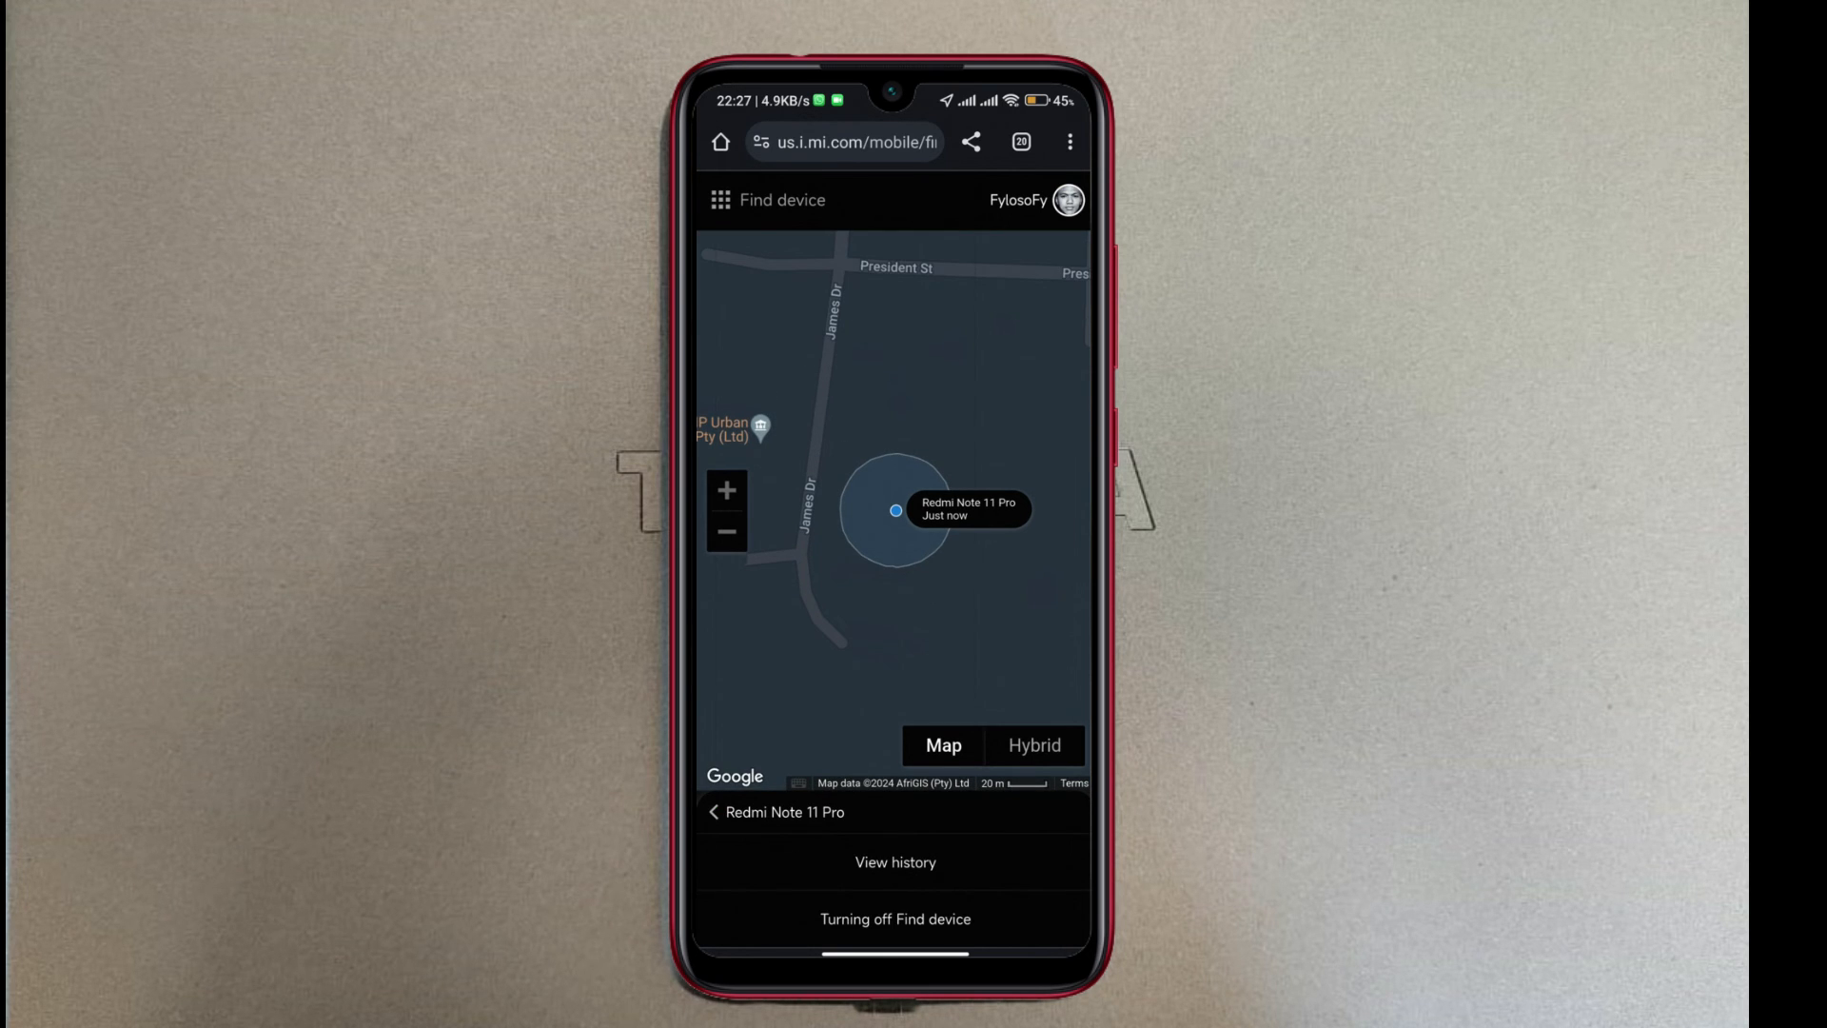